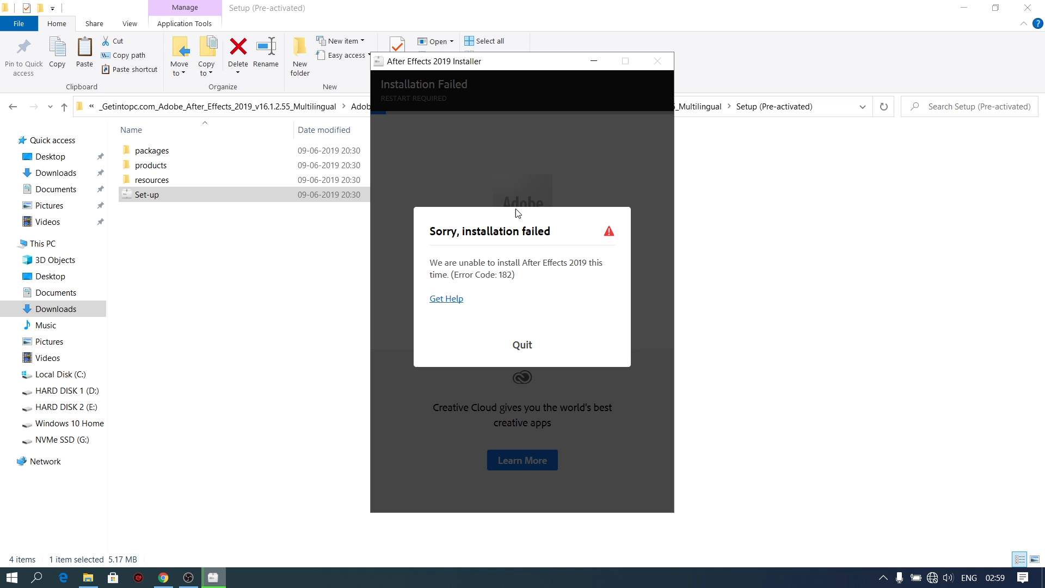
Quit the After Effects 2019 installer after its Error Code 182 failure.
left_click(522, 344)
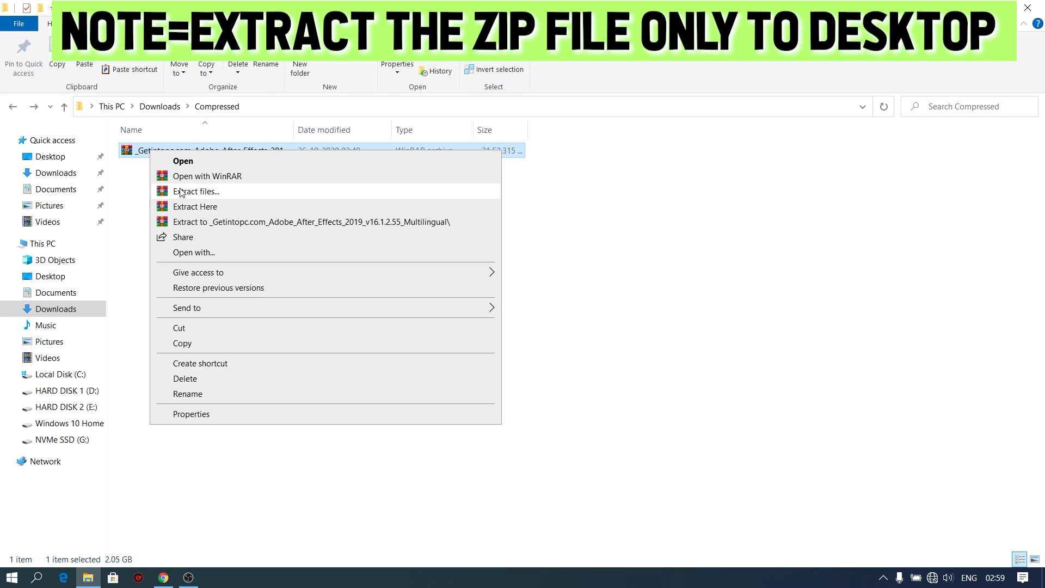
Extract the After Effects 2019 archive with WinRAR to the Desktop folder.
left_click(195, 191)
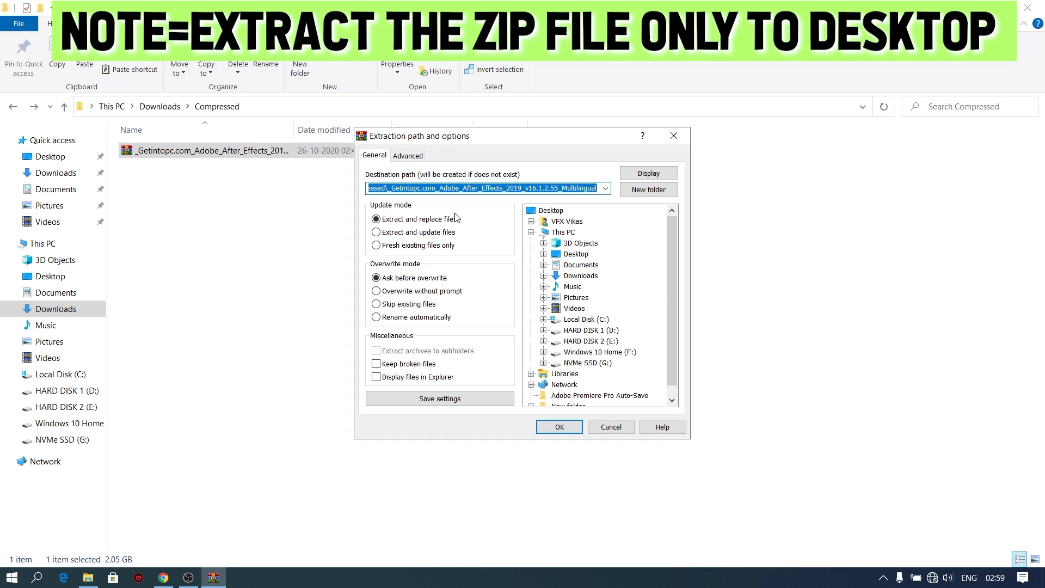
left_click(575, 254)
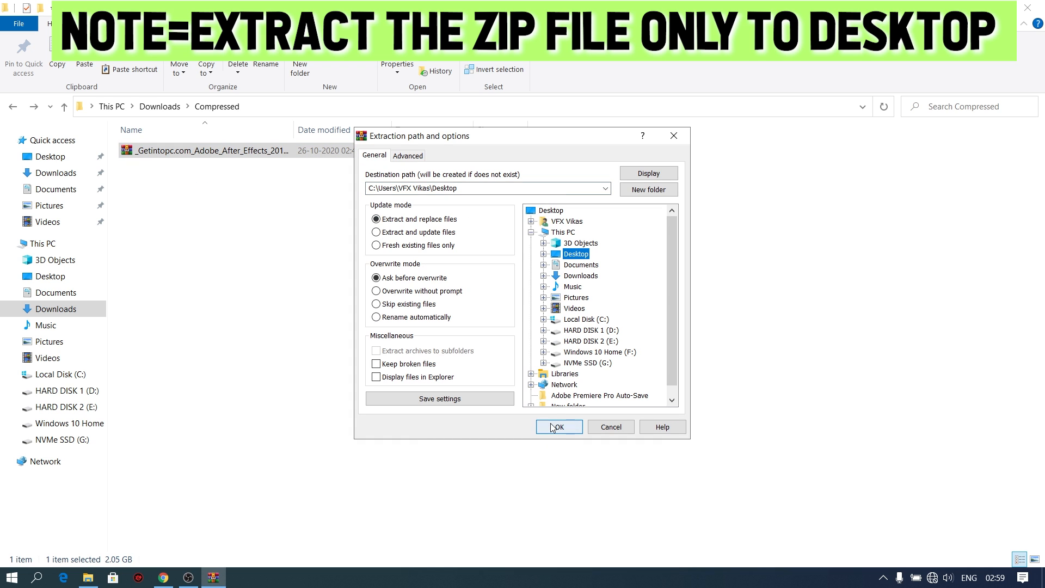
left_click(558, 427)
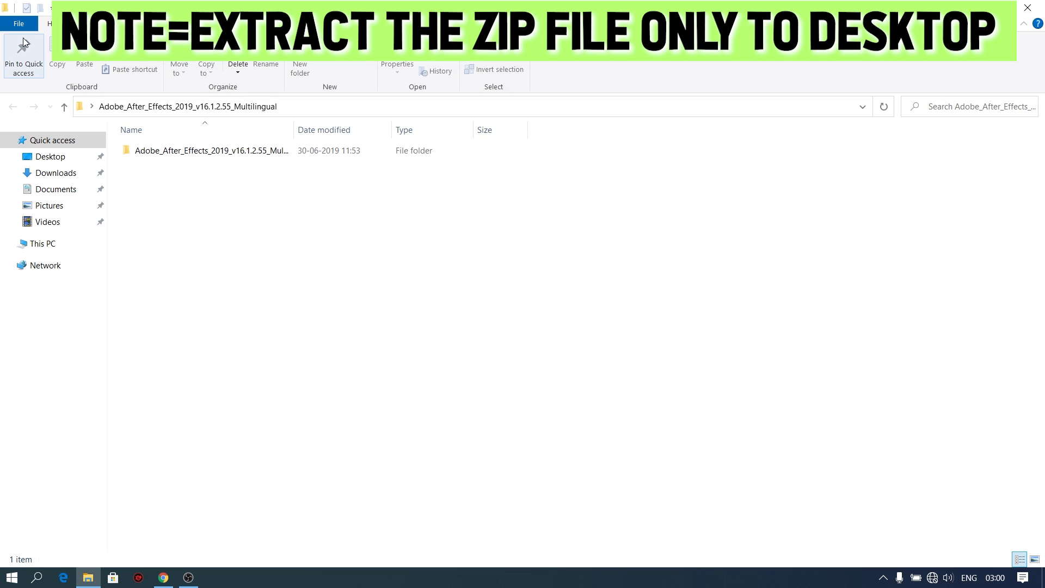
Run Set-up from the Setup (Pre-activated) folder as administrator, then check the network status.
double_click(212, 151)
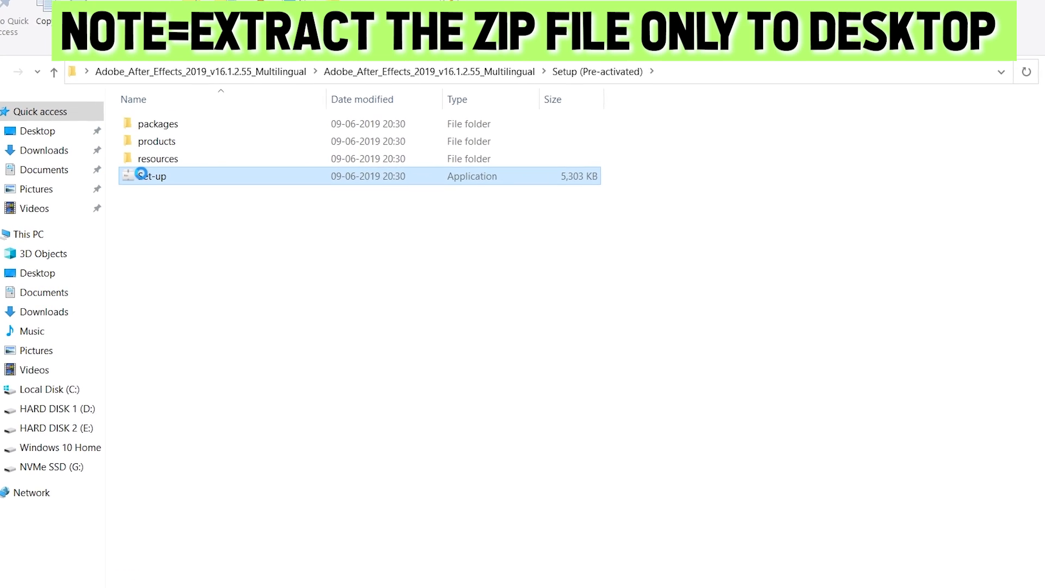
right_click(150, 176)
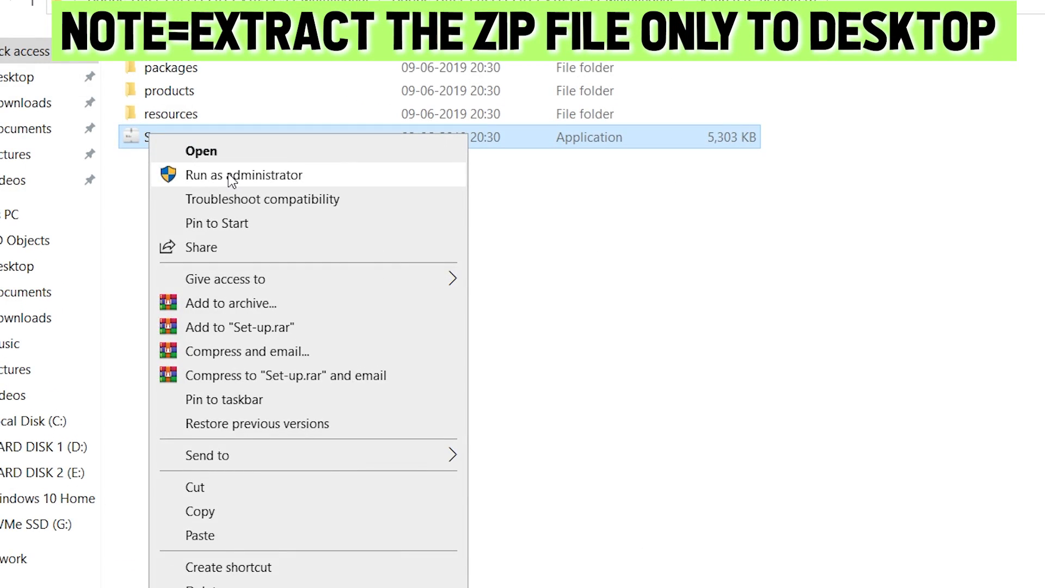
left_click(243, 175)
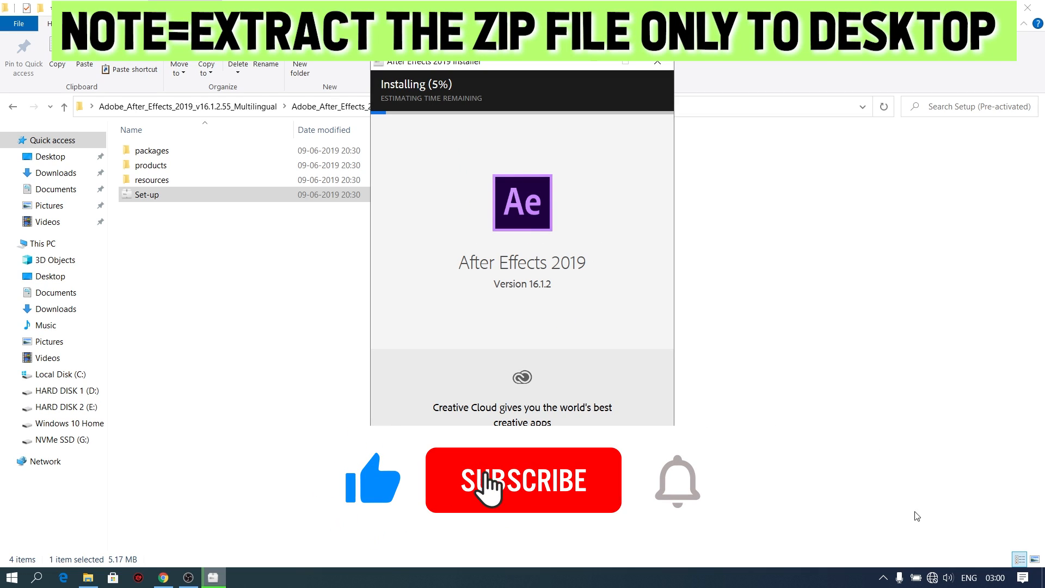
left_click(931, 577)
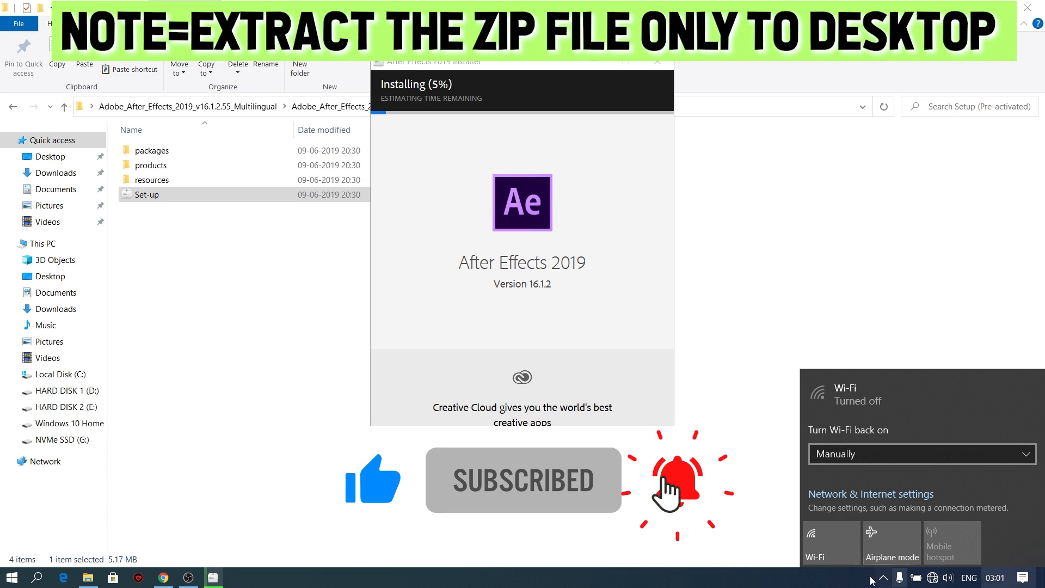